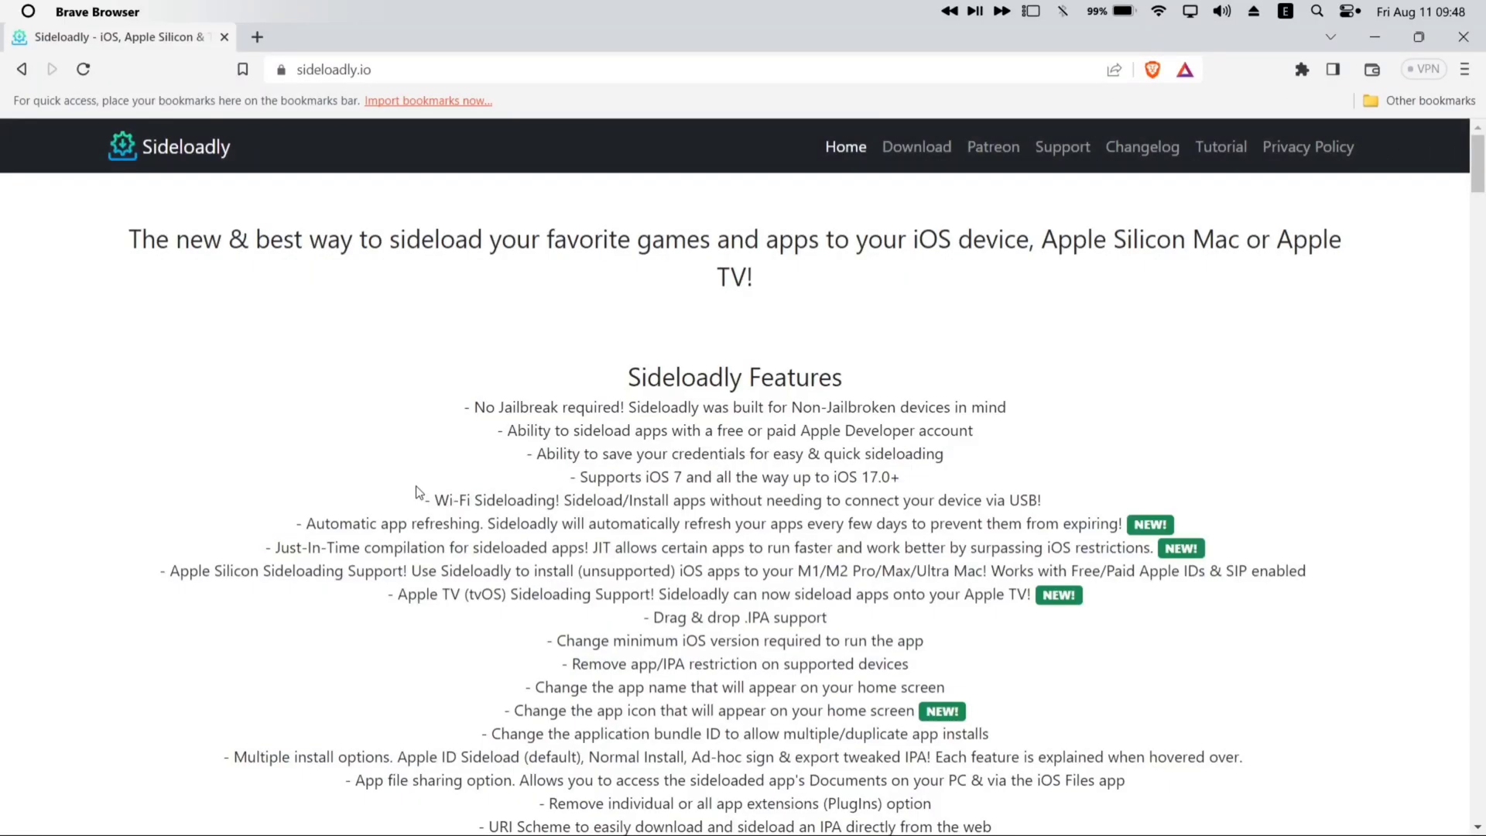
- Scroll sideloadly.io to the FAQ and read the Wi-Fi sideloading steps
{"action": "scroll", "scroll_direction": "down", "scroll_amount": 3}
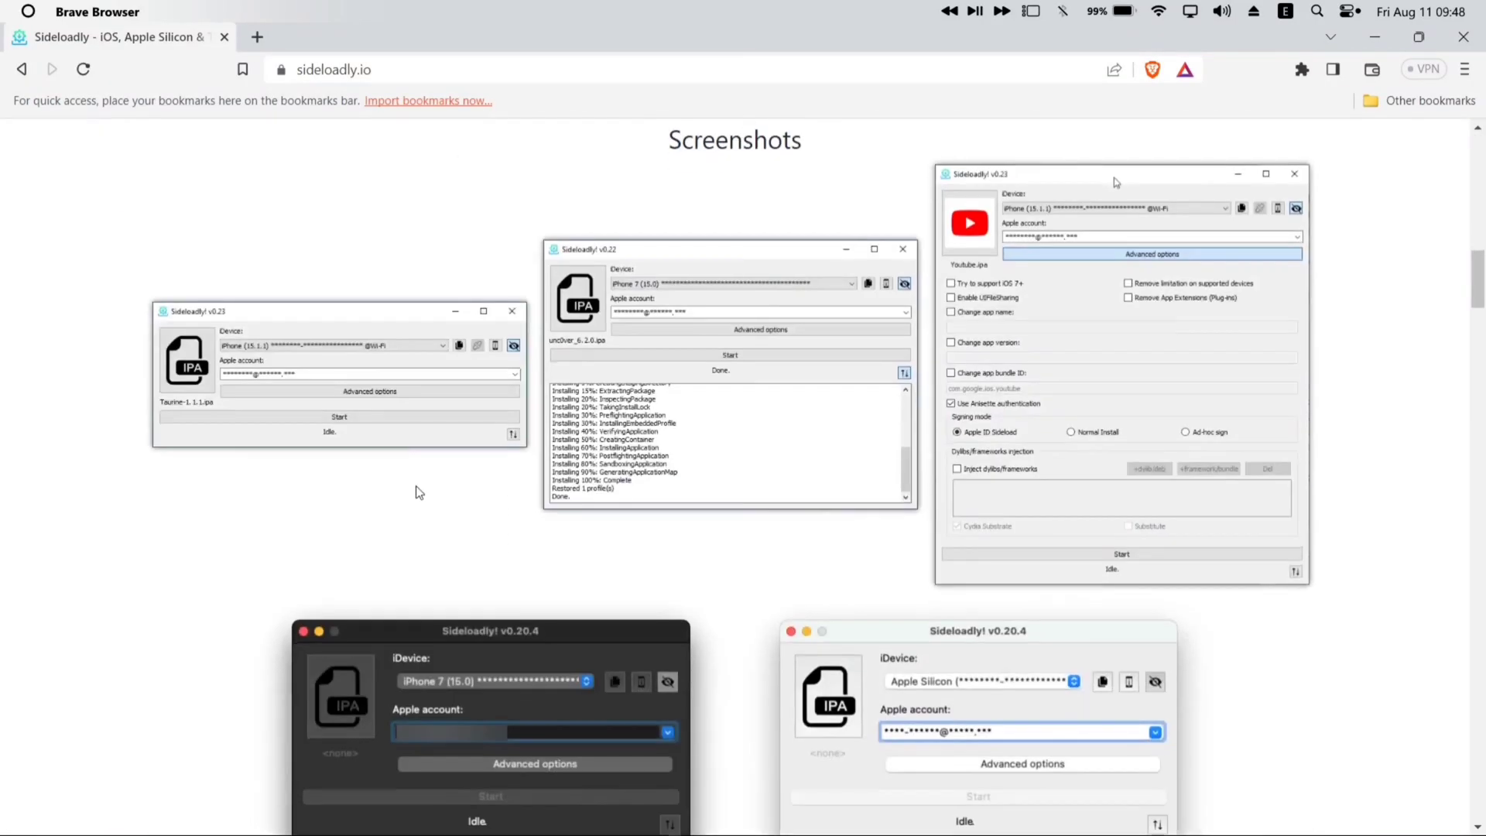
{"action": "scroll", "scroll_direction": "down", "scroll_amount": 3}
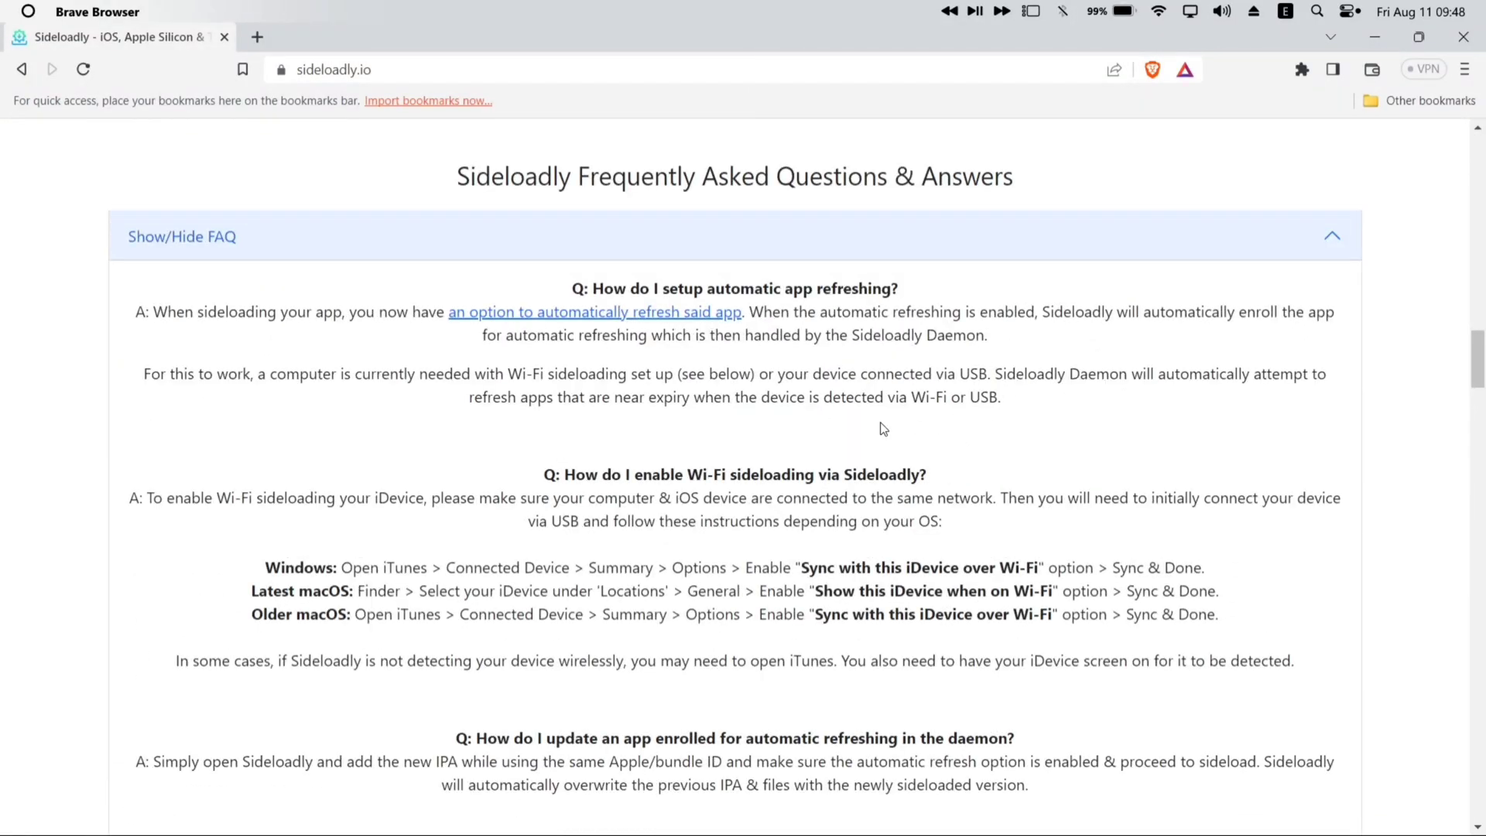
{"action": "key", "text": "ctrl+plus"}
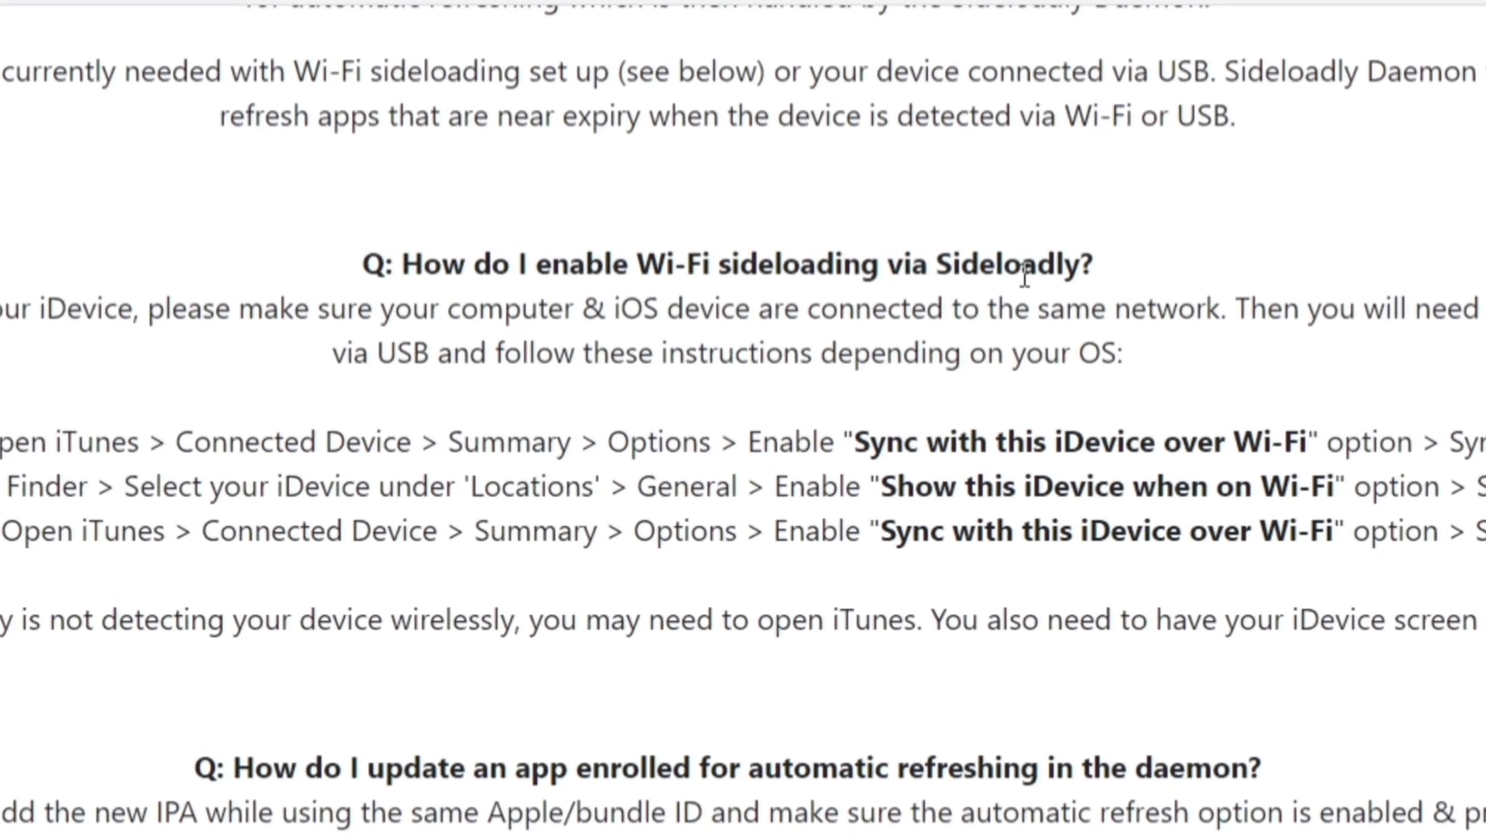
{"action": "scroll", "scroll_direction": "down", "scroll_amount": 3}
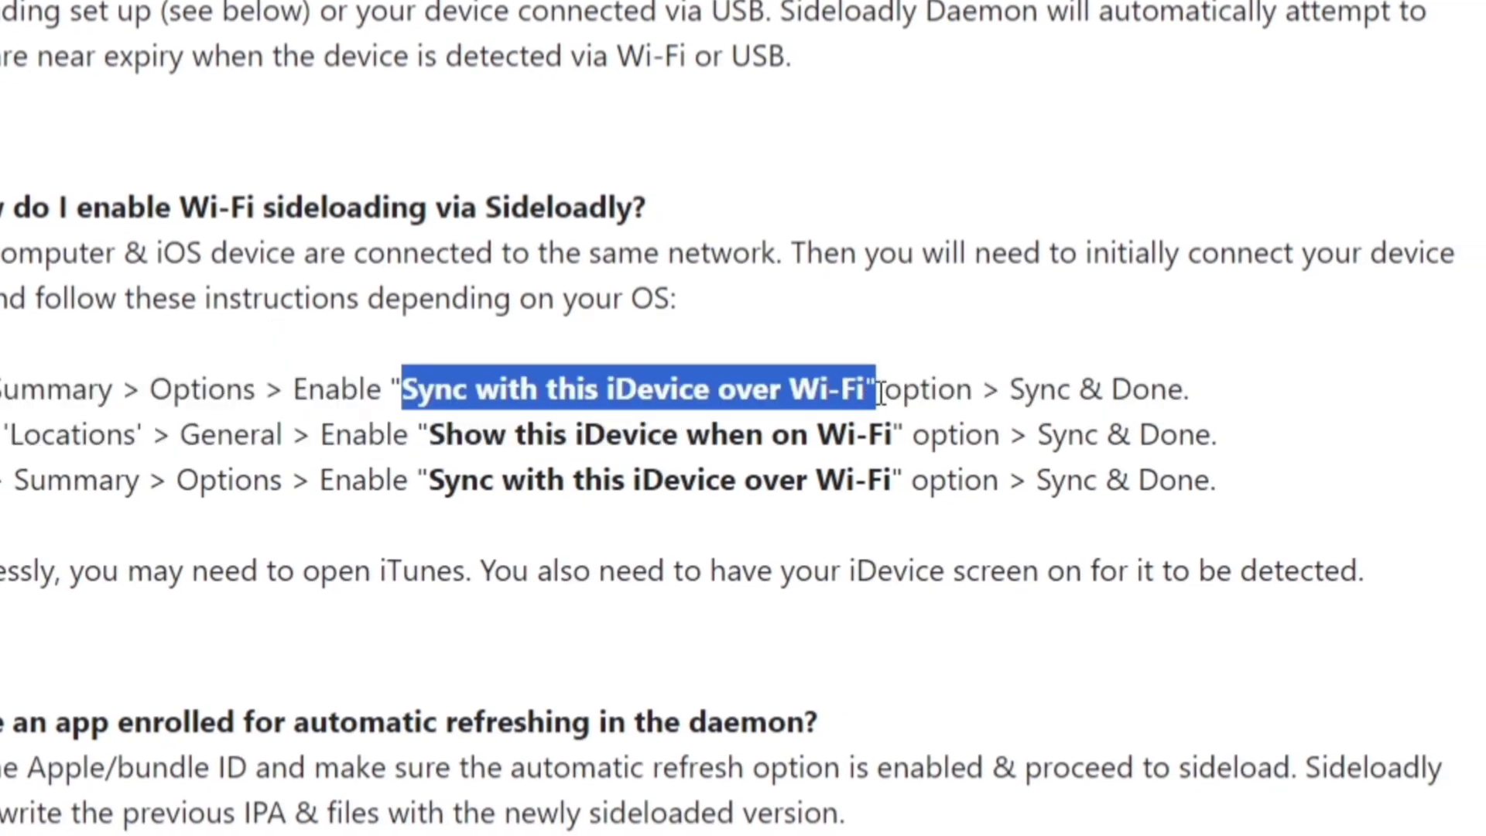
{"action": "mouse_move", "coordinate": [1047, 342]}
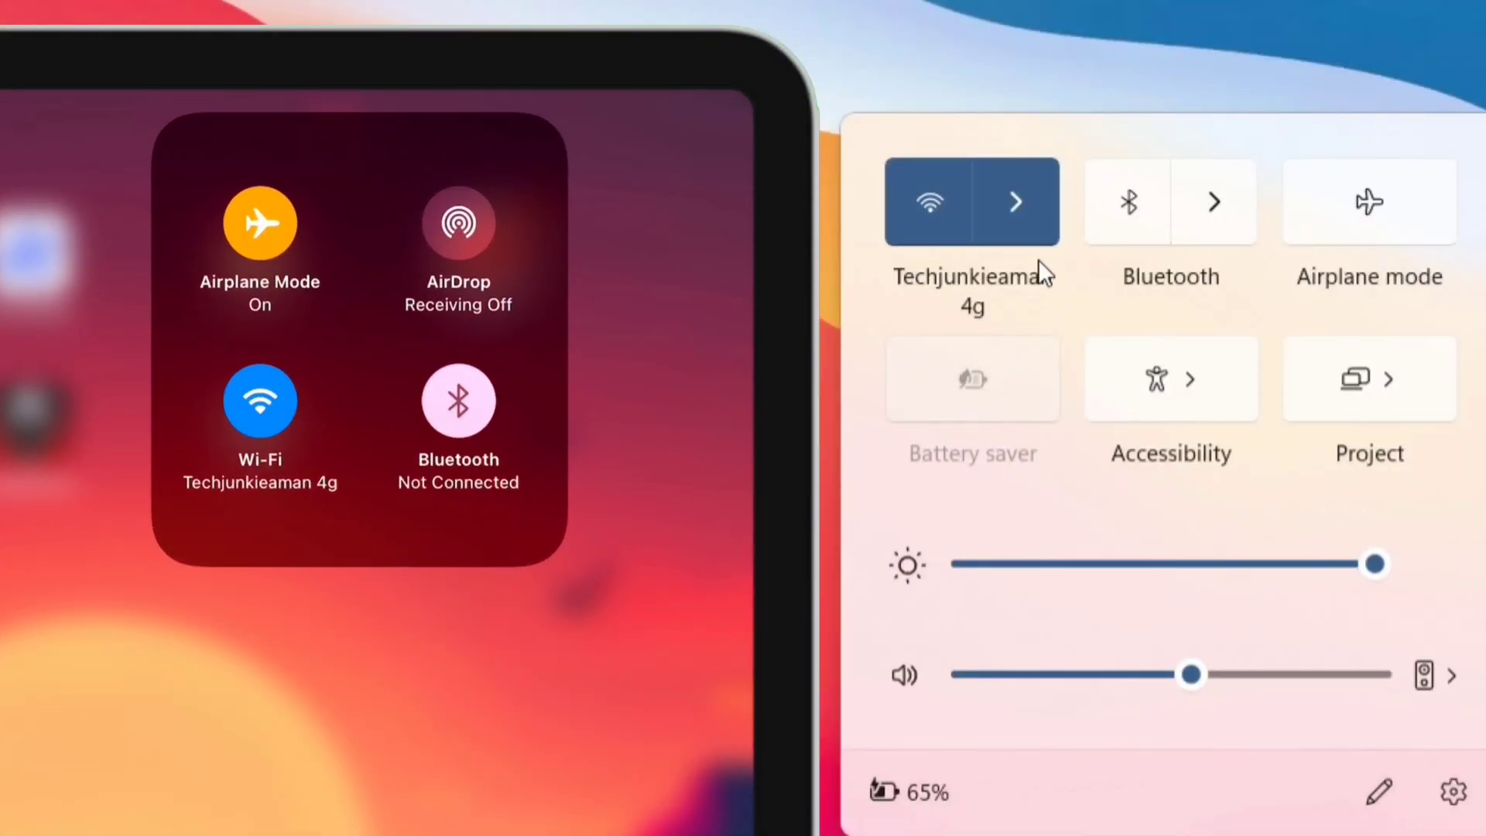
{"action": "mouse_move", "coordinate": [1000, 299]}
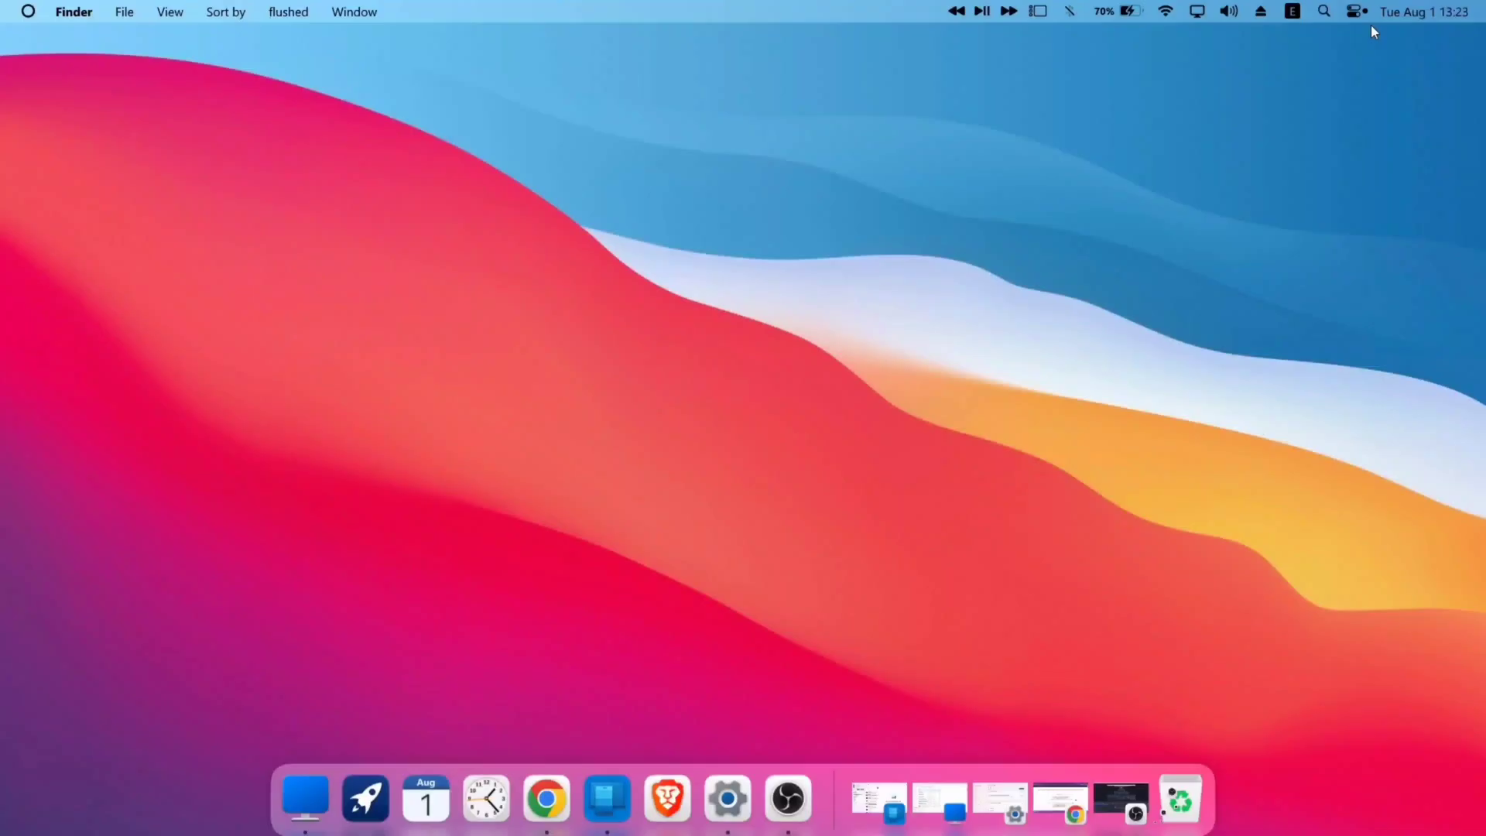
- Search 'itunes' from the Start menu and launch iTunes
{"action": "left_click", "coordinate": [305, 798]}
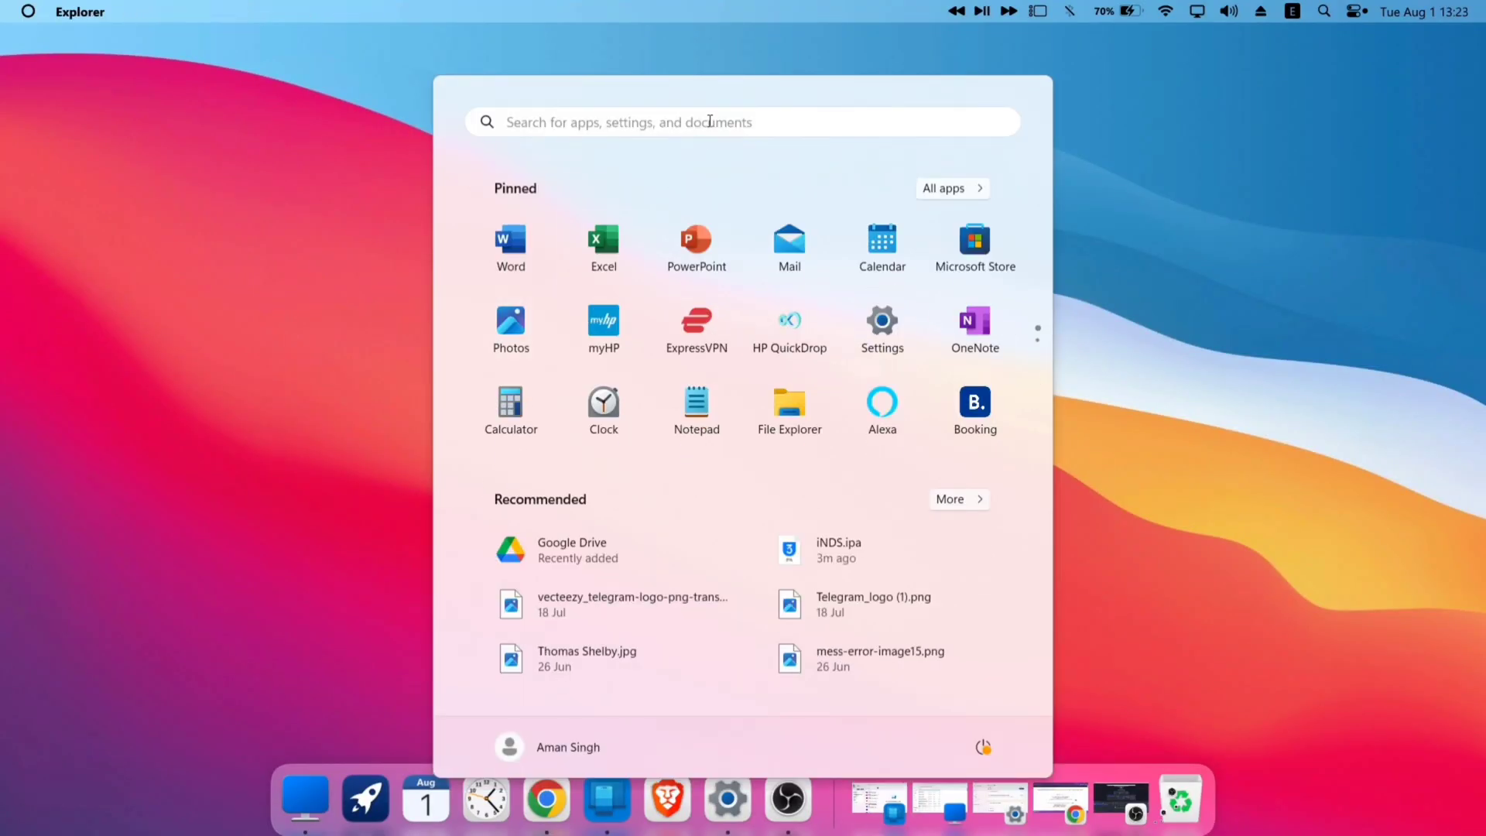
{"action": "type", "text": "itunes"}
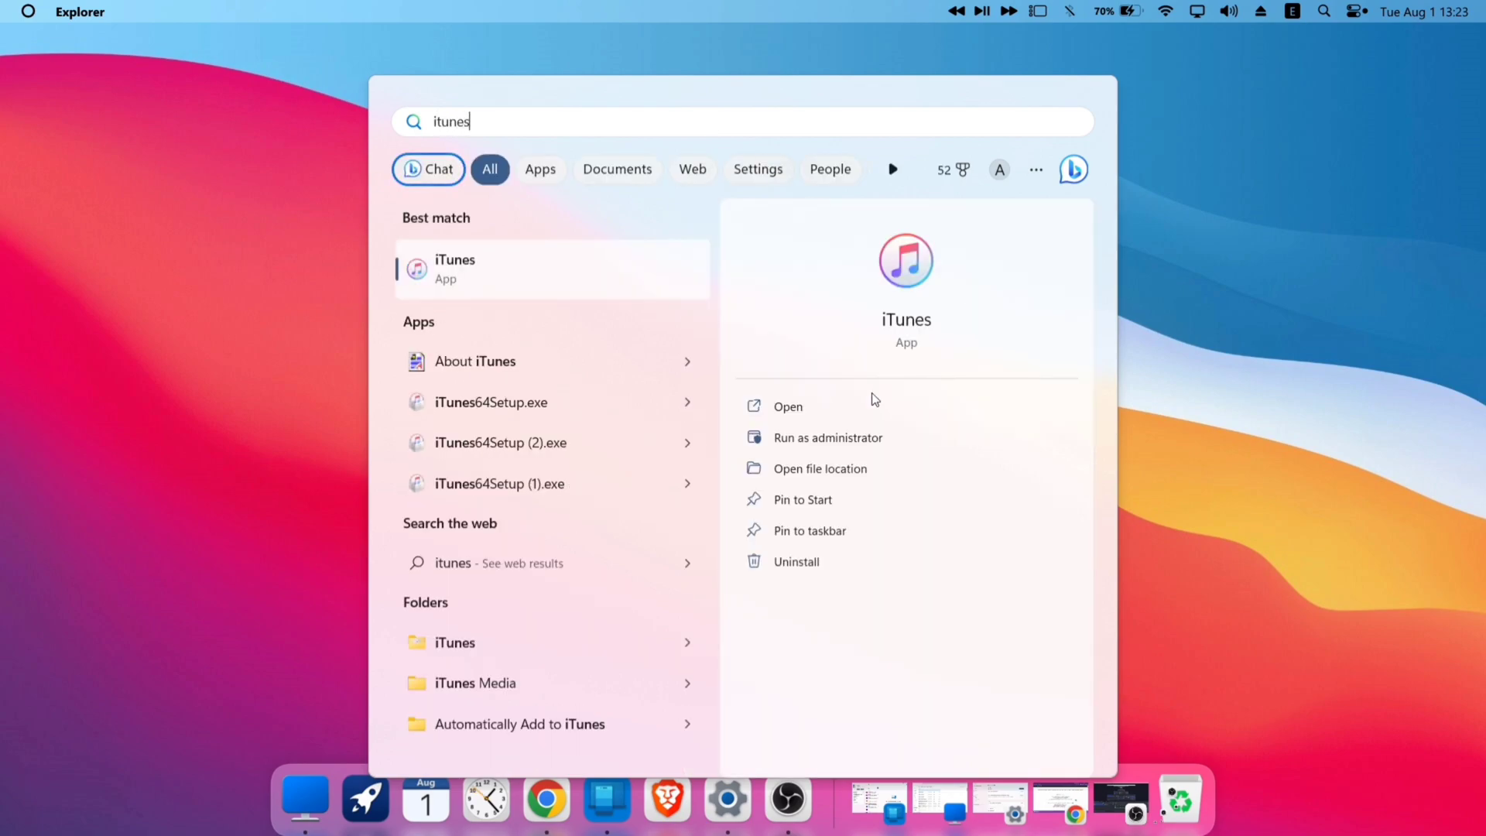
{"action": "left_click", "coordinate": [786, 405]}
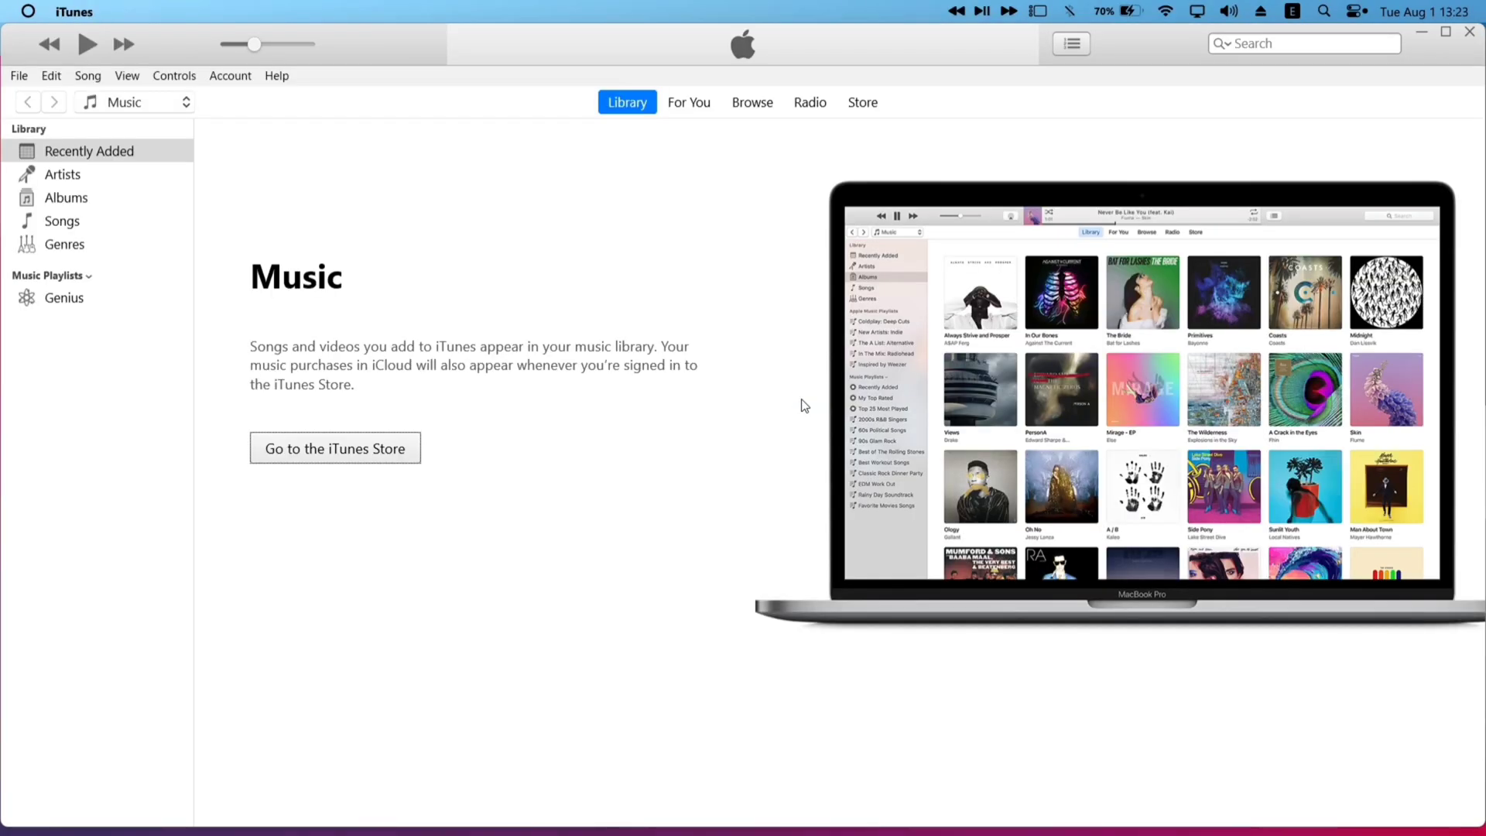
- Sign in to the iTunes Store with your Apple ID and password
{"action": "left_click", "coordinate": [334, 447]}
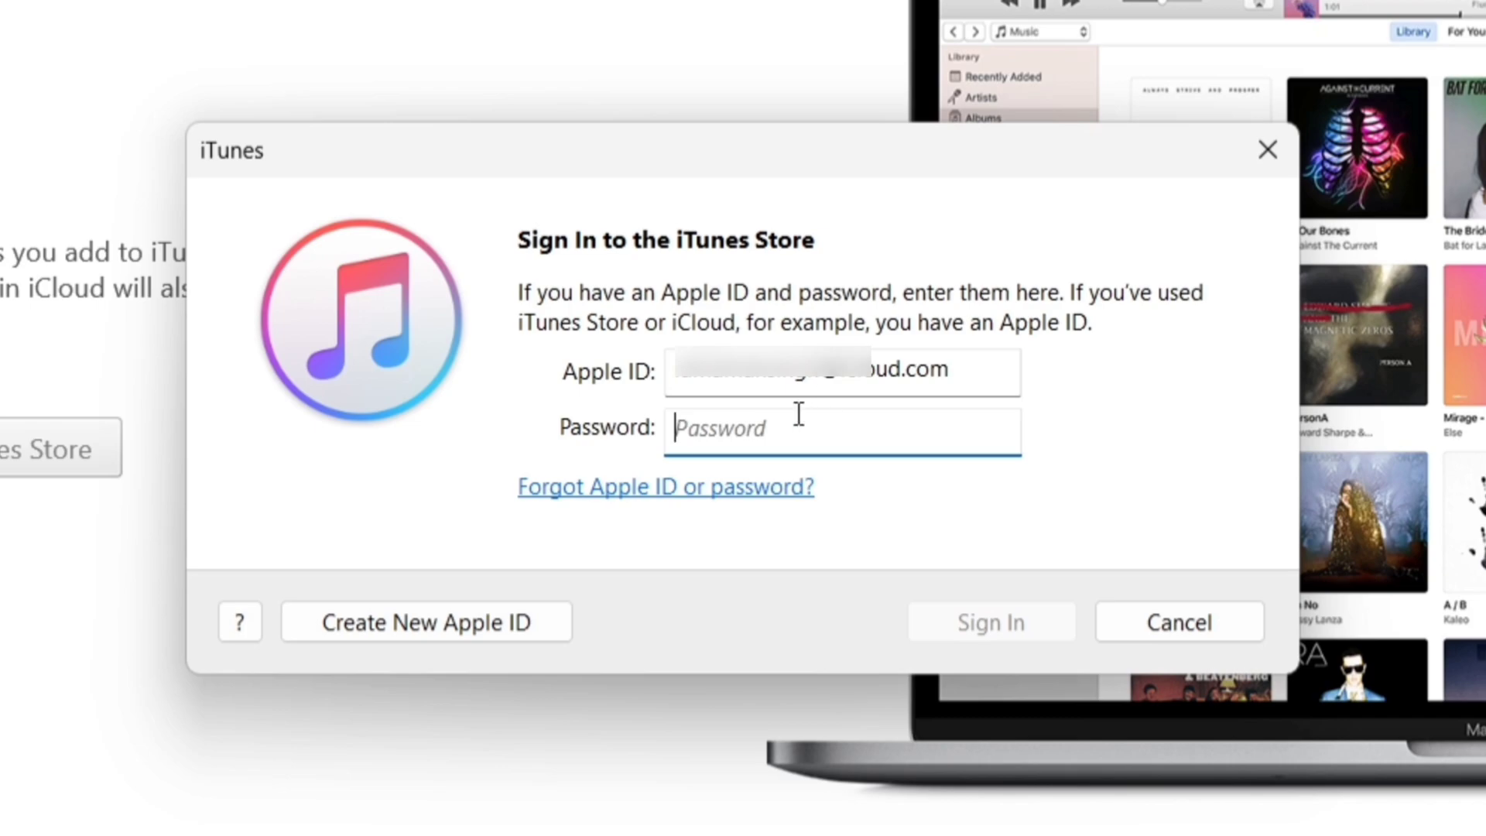
{"action": "left_click", "coordinate": [1177, 622]}
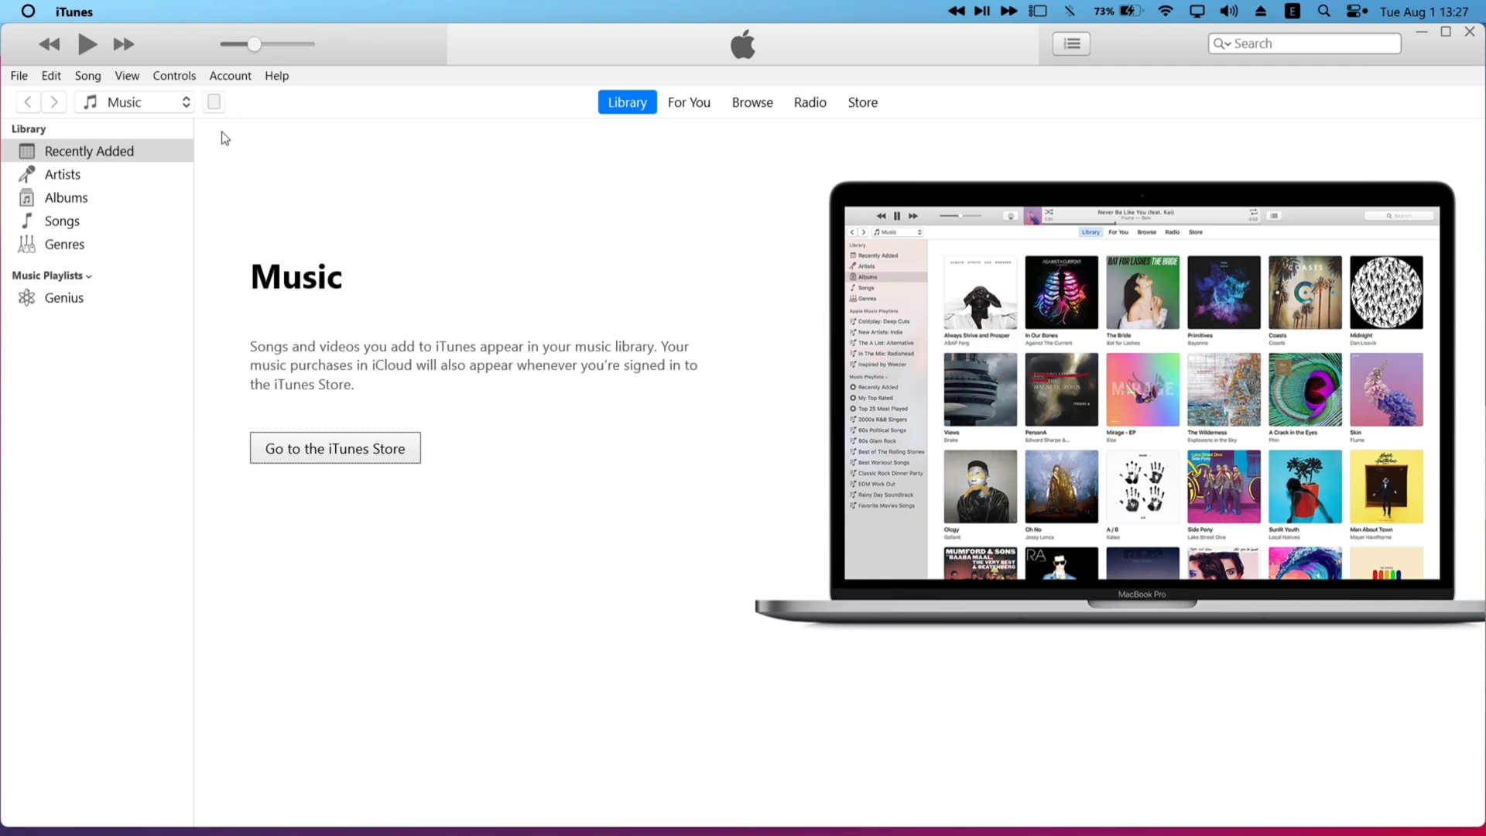
- On the iPad's Summary page, enable 'Automatically sync when connected' and 'Sync over Wi-Fi'
{"action": "left_click", "coordinate": [210, 102]}
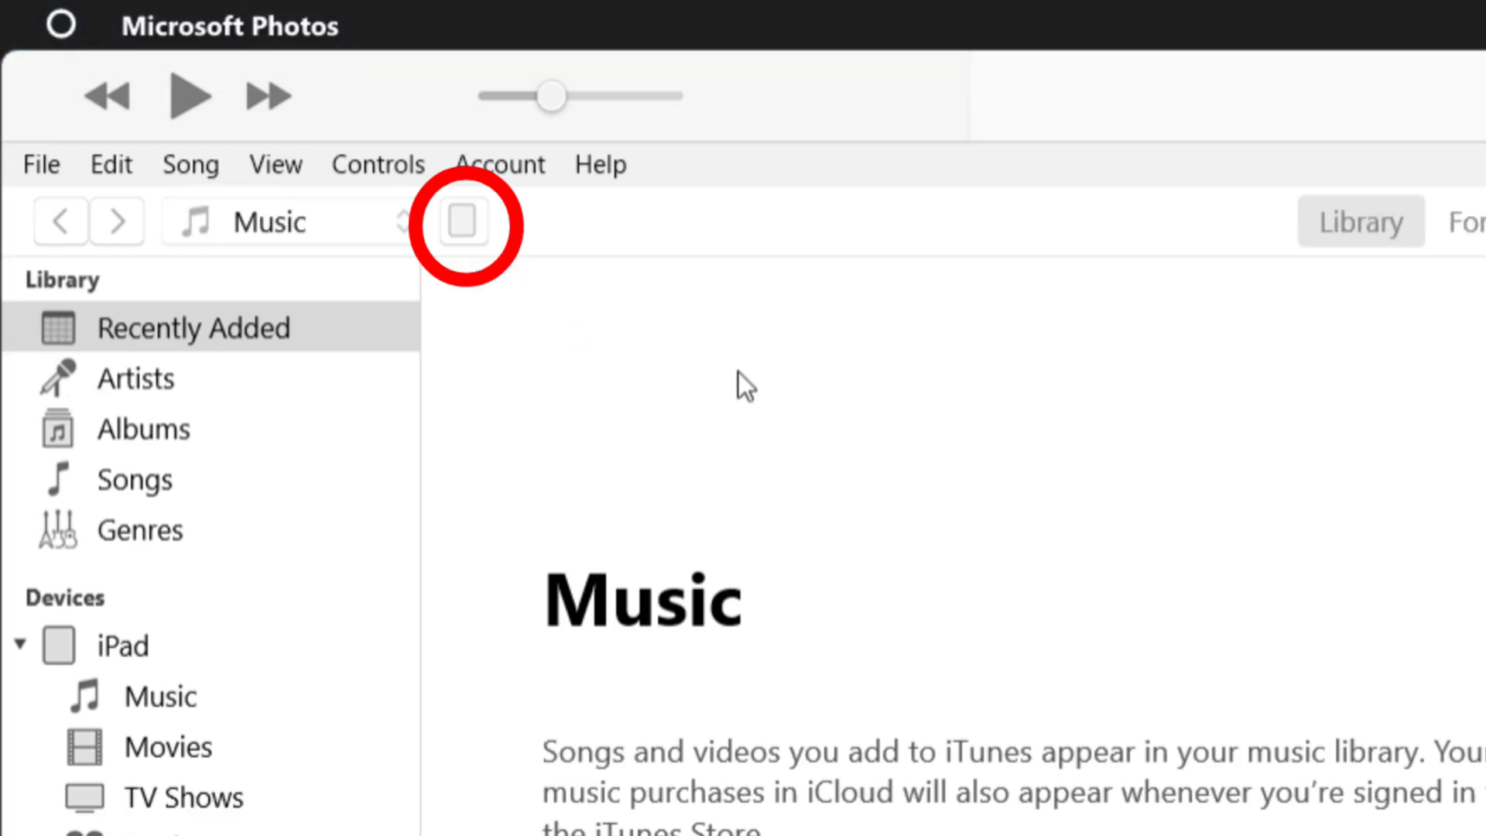
{"action": "left_click", "coordinate": [461, 223]}
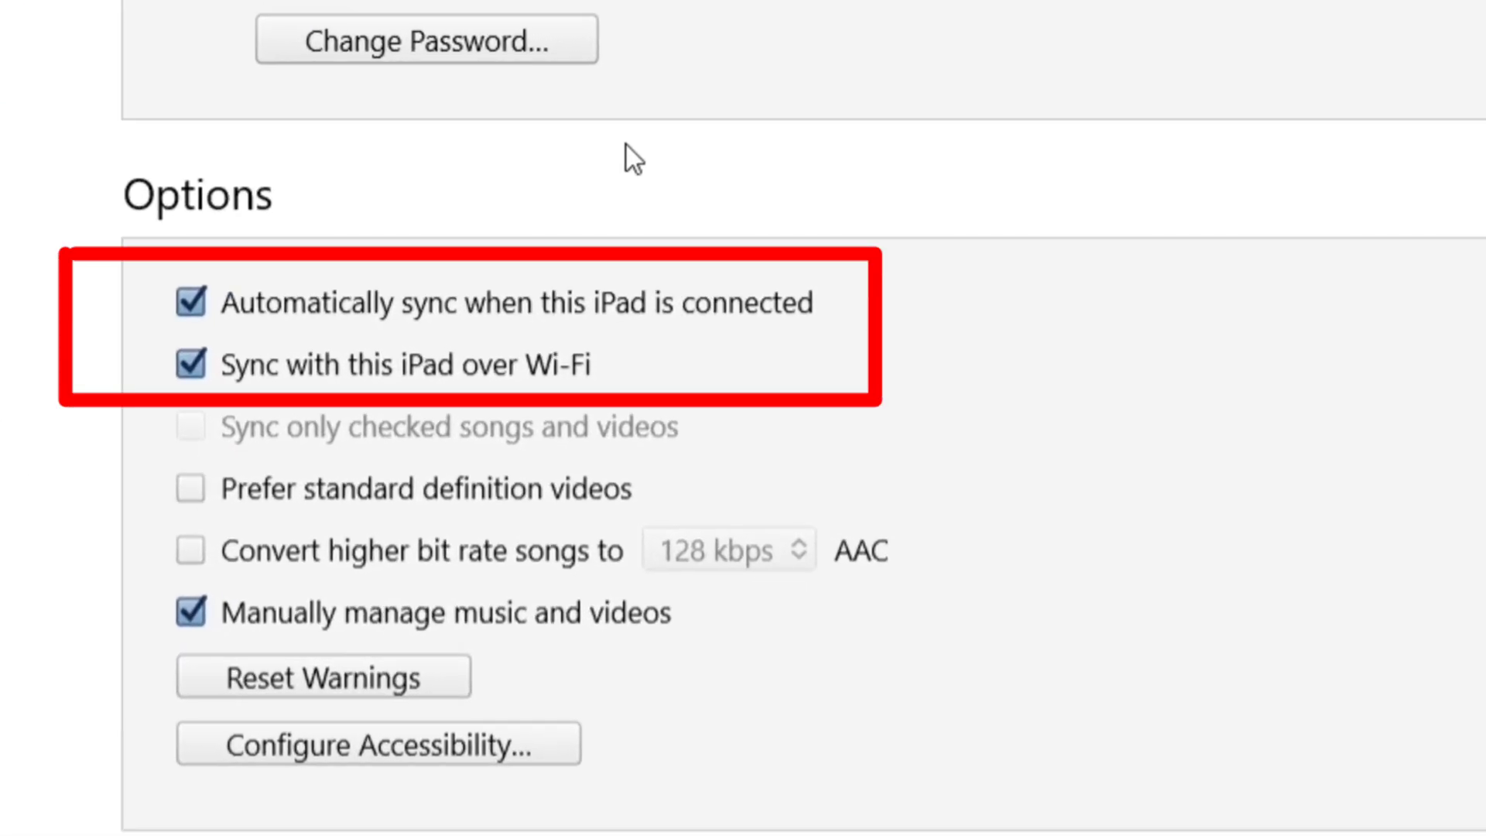
{"action": "mouse_move", "coordinate": [789, 194]}
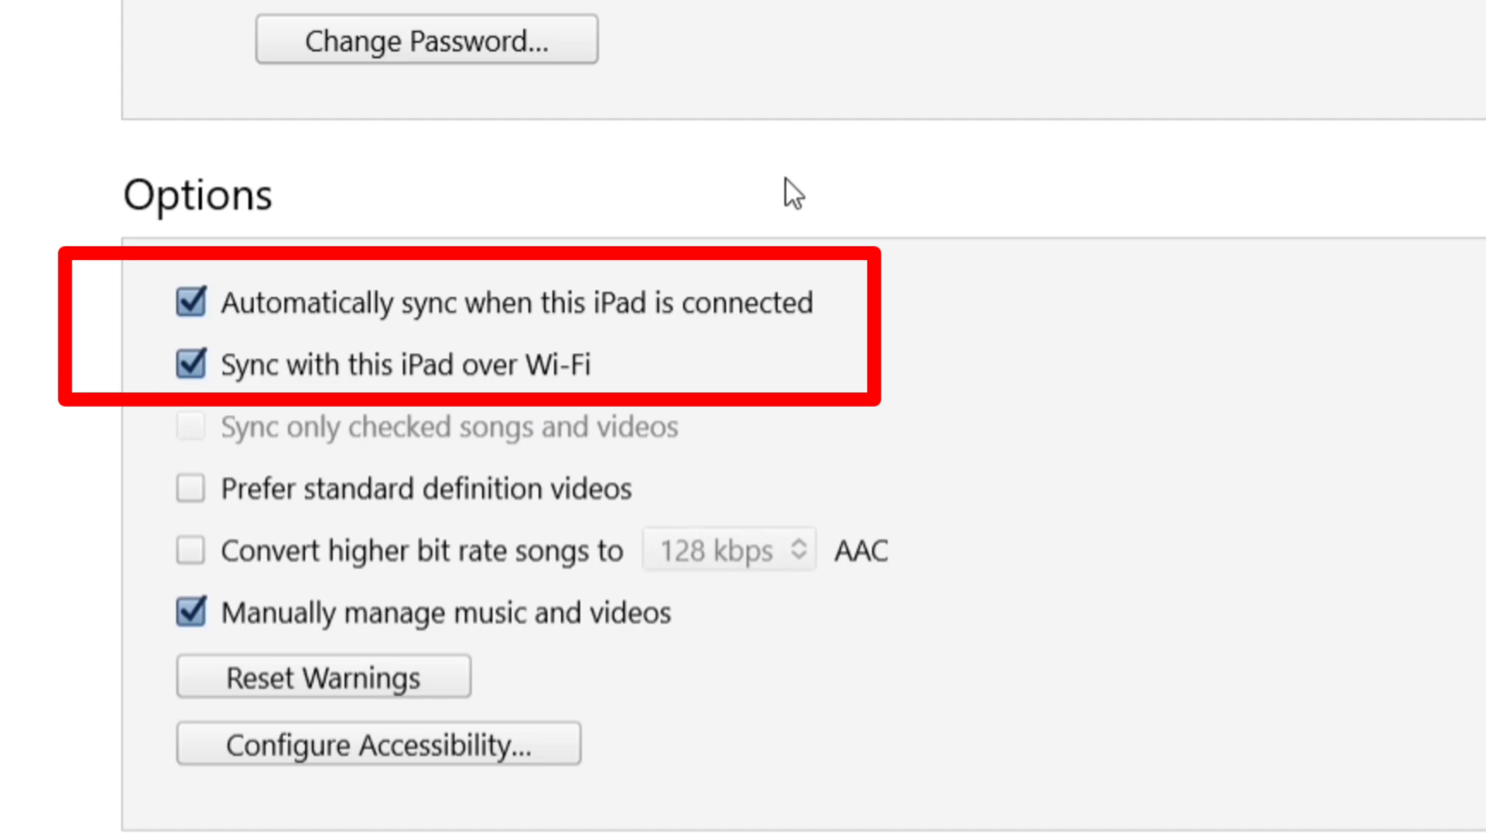
{"action": "mouse_move", "coordinate": [1030, 427]}
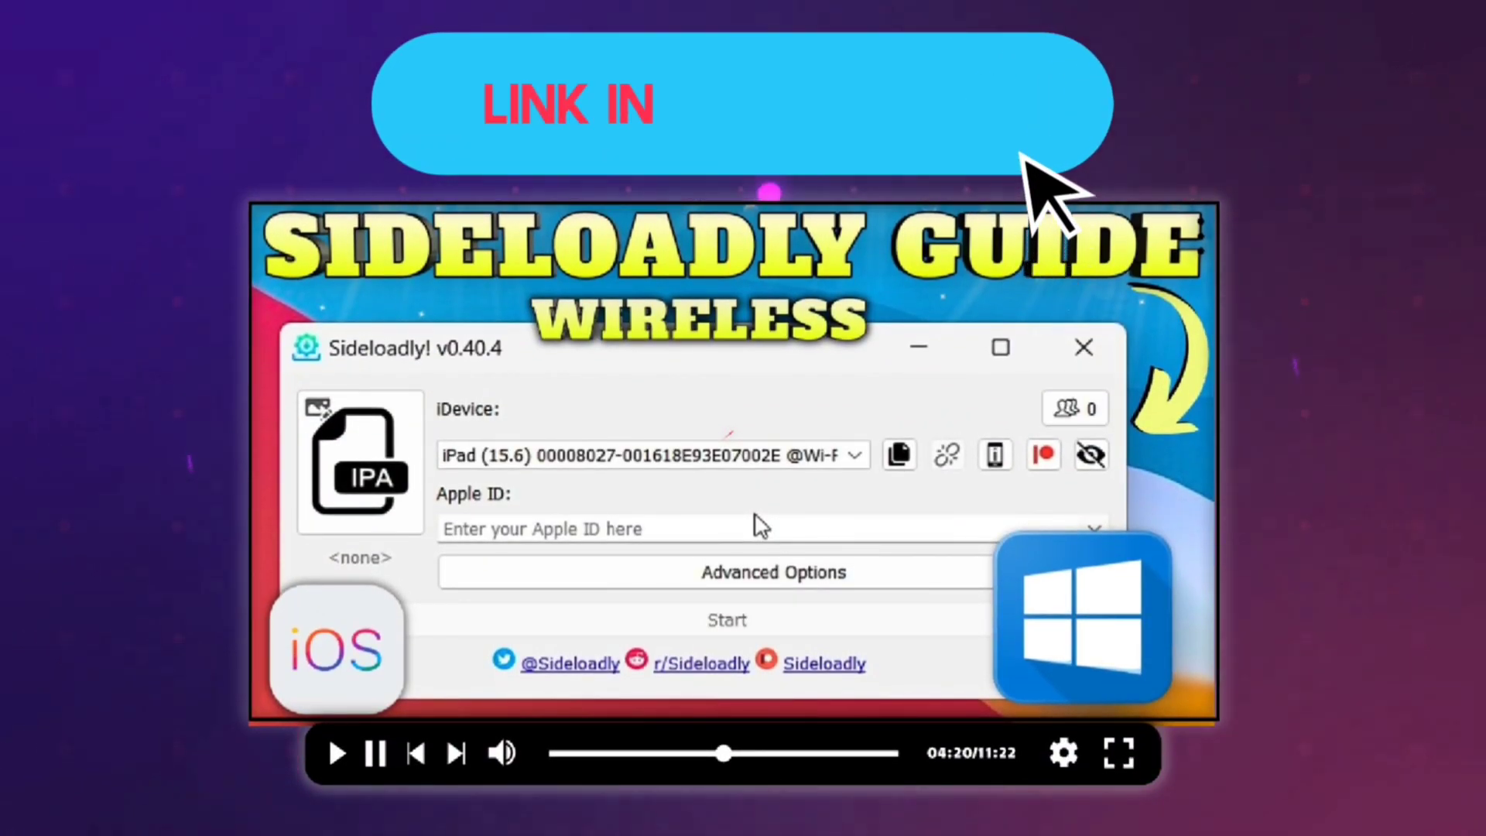
- Load iNDS.ipa, select the iPad (15.6) and enter the iCloud Apple ID
{"action": "left_click", "coordinate": [359, 461]}
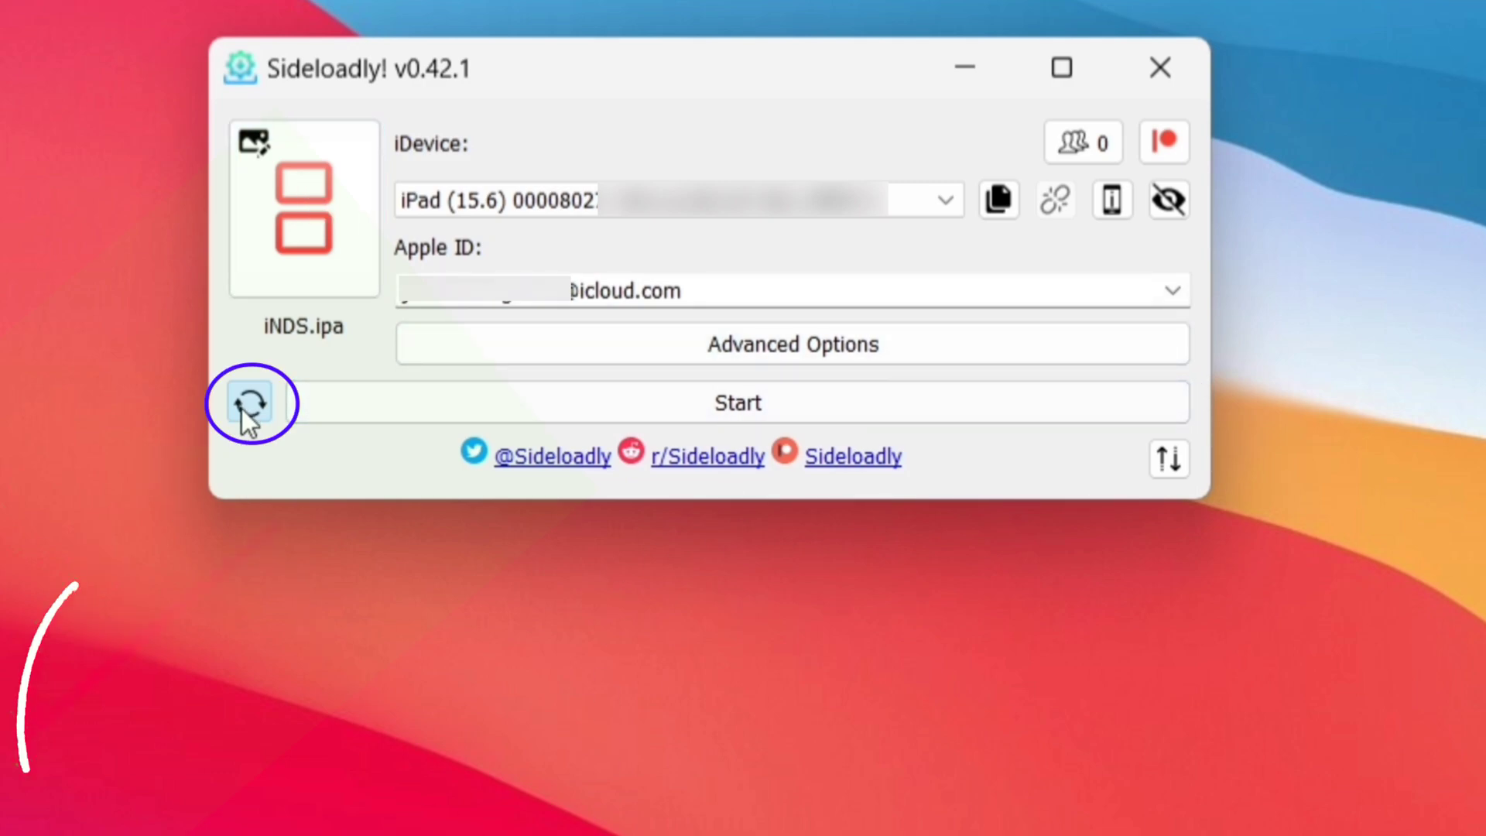
{"action": "mouse_move", "coordinate": [250, 403]}
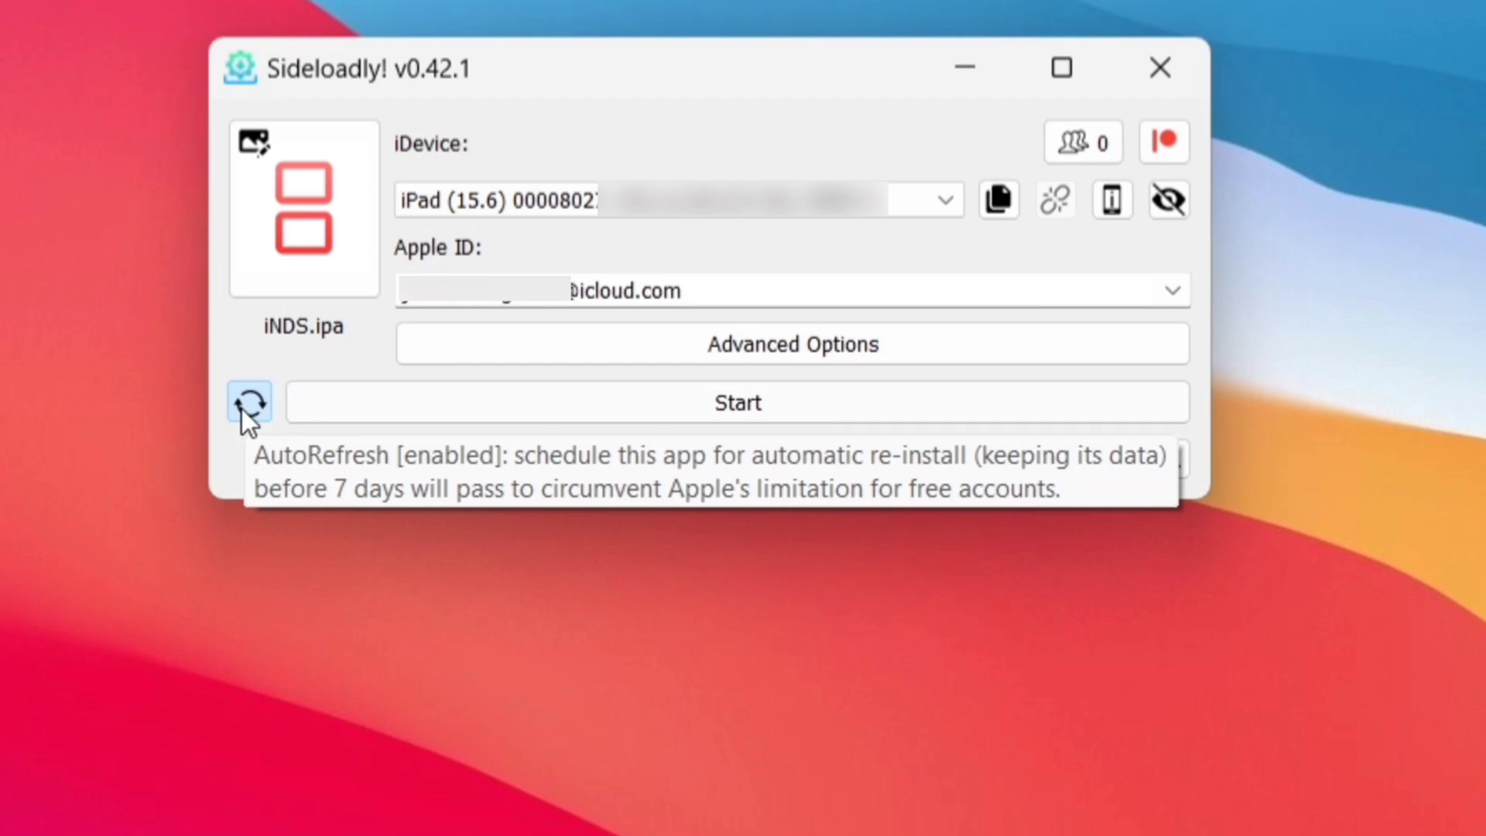
{"action": "mouse_move", "coordinate": [790, 402]}
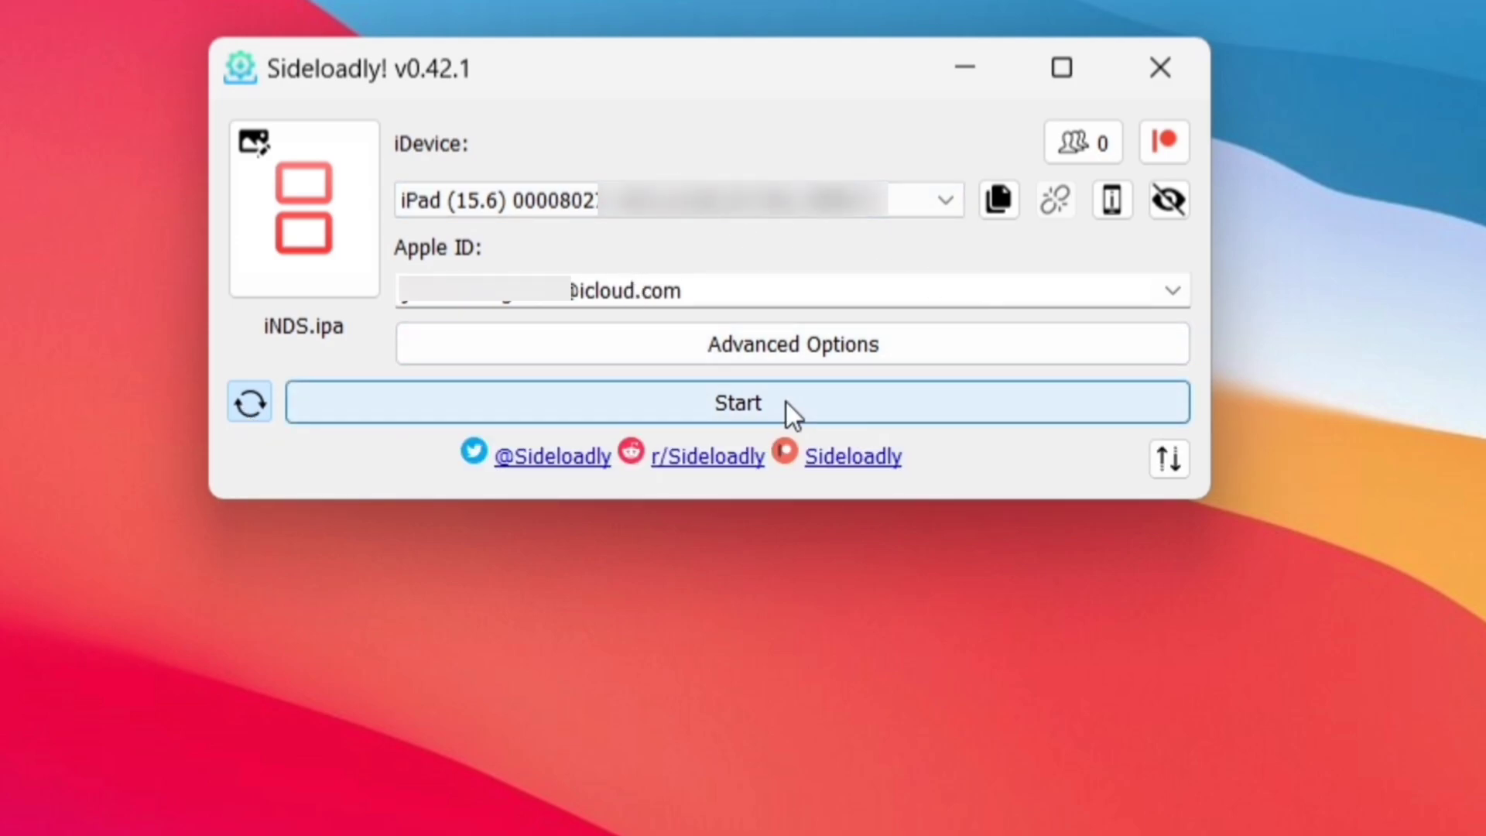
- Install iNDS.ipa with AutoRefresh on, waiting for 'Installing 100%: Complete'
{"action": "left_click", "coordinate": [736, 402]}
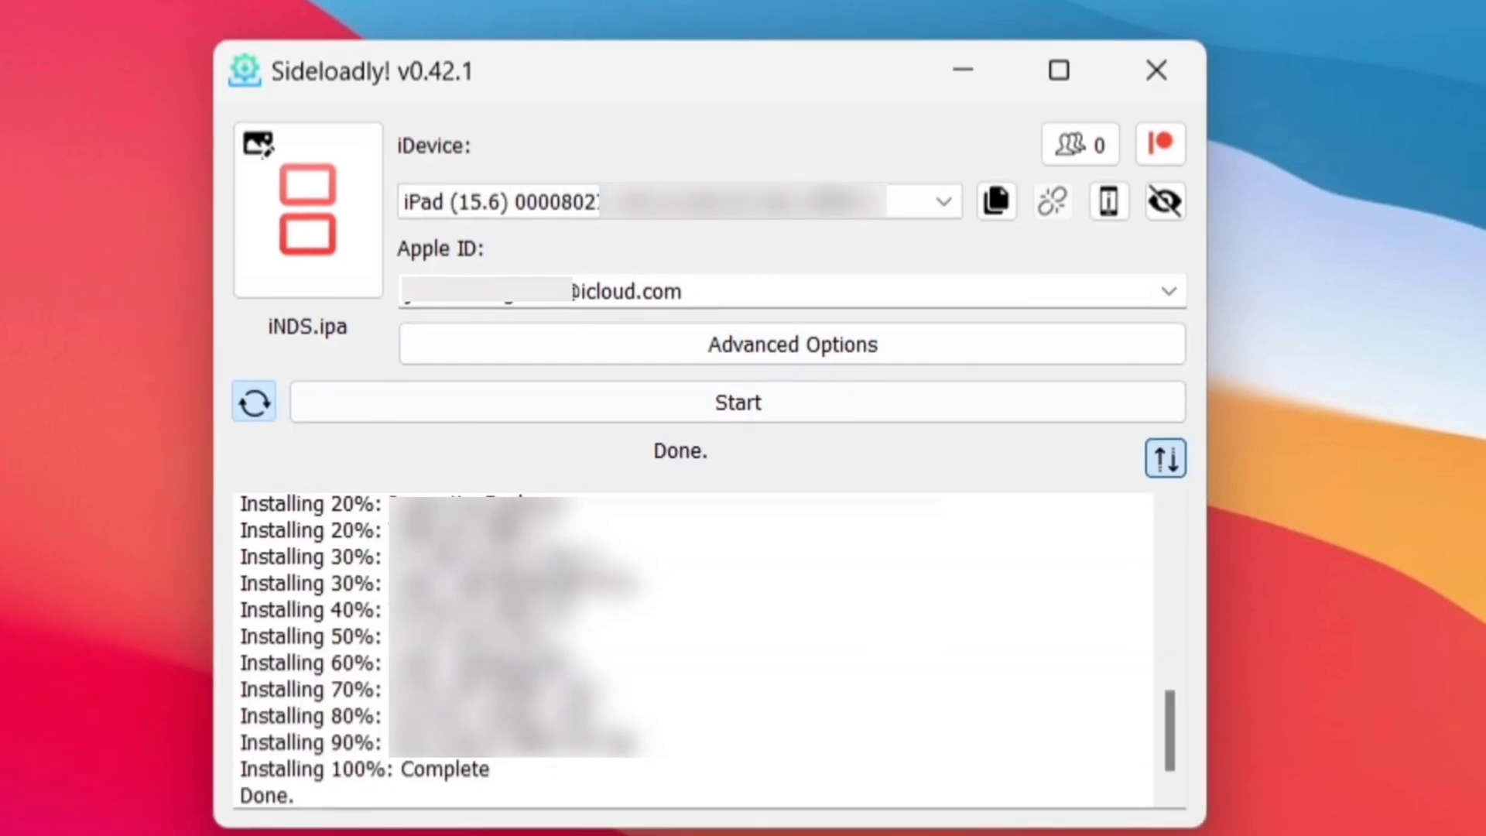
{"action": "left_click", "coordinate": [1153, 71]}
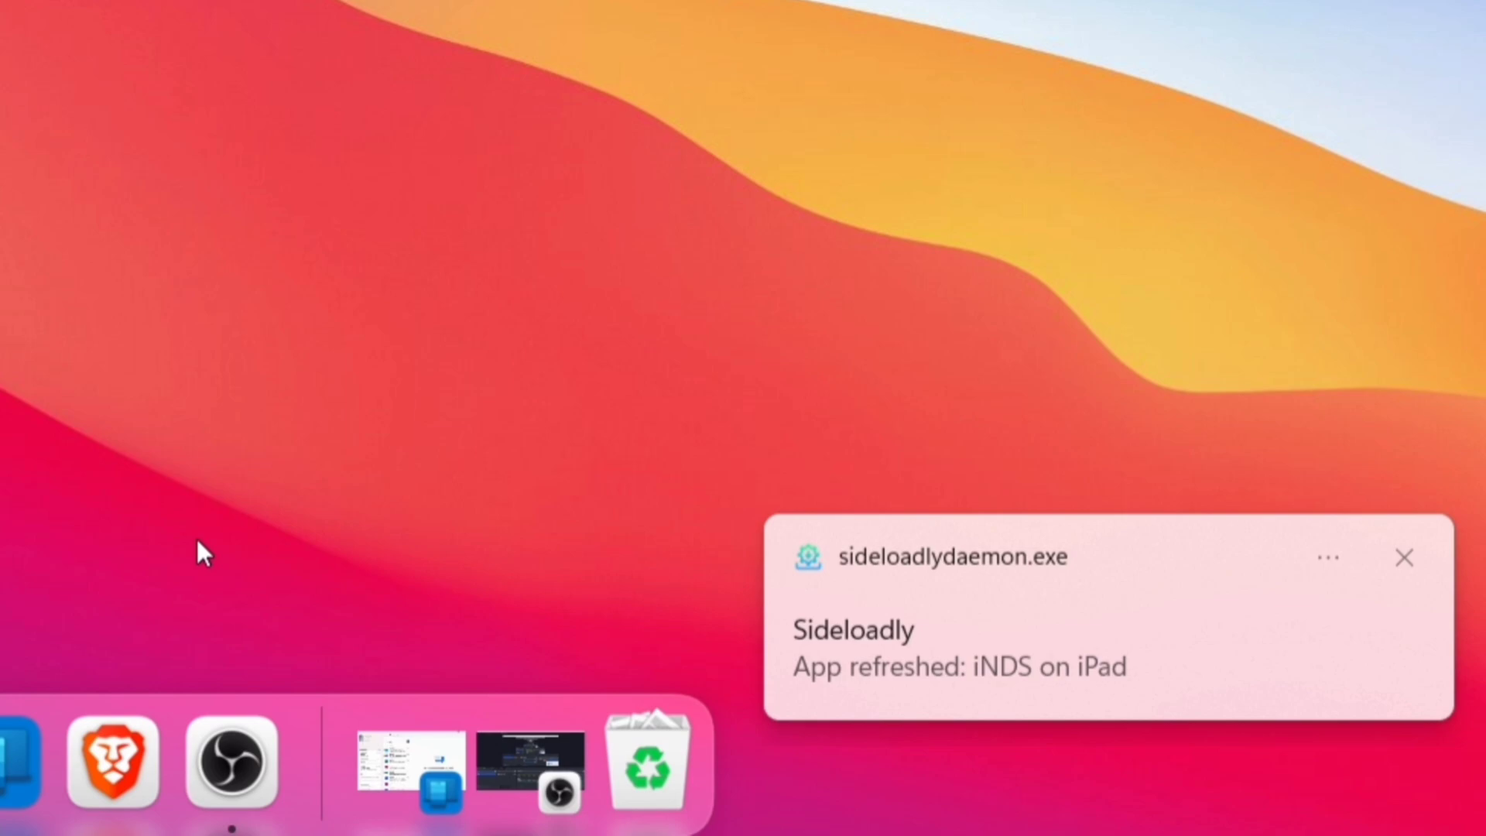
{"action": "mouse_move", "coordinate": [244, 340]}
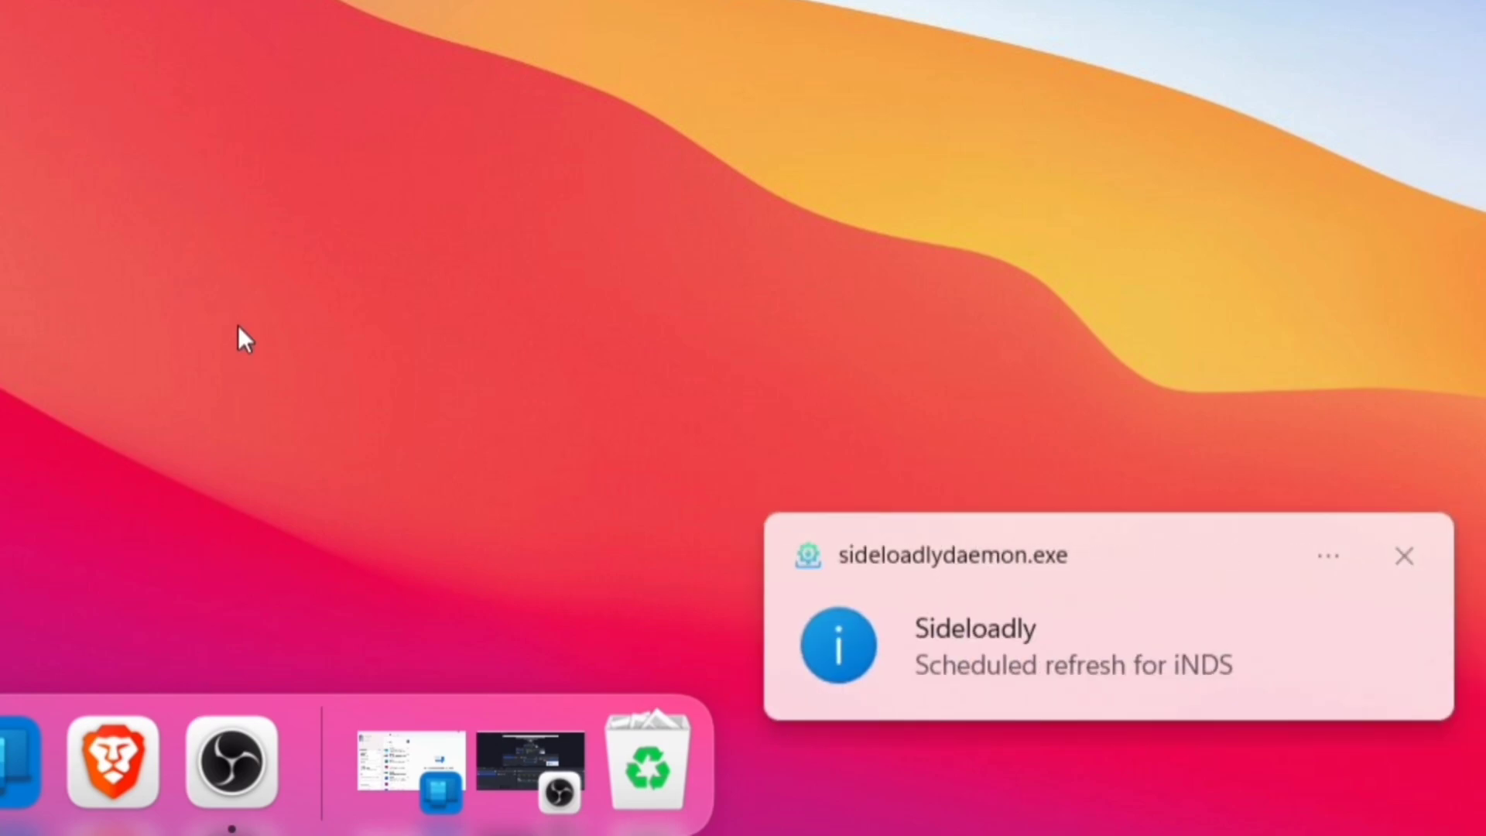